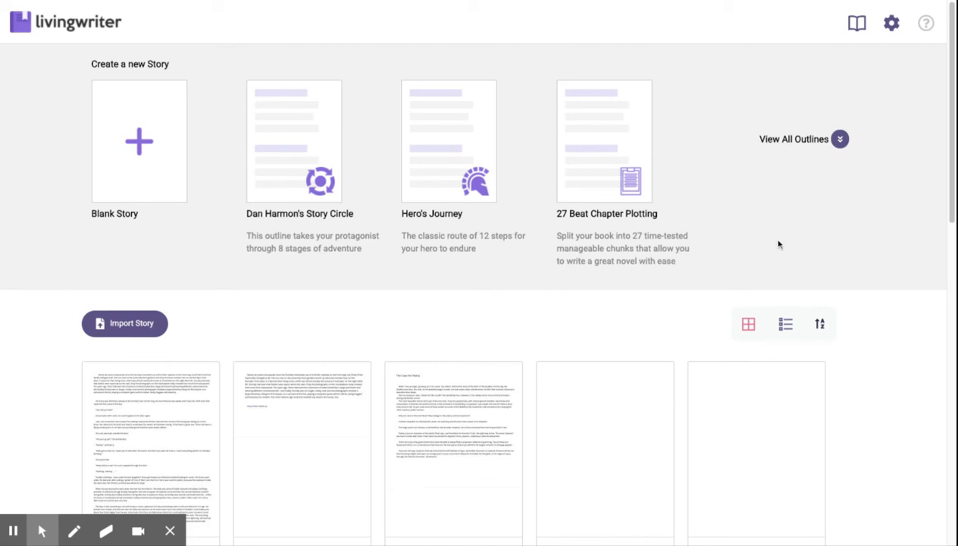
mouse_move(302, 185)
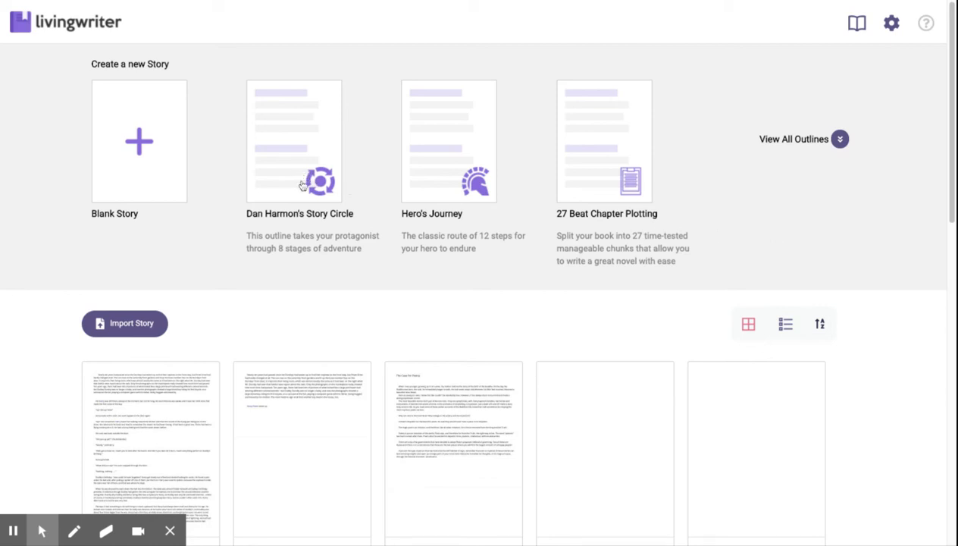
mouse_move(360, 295)
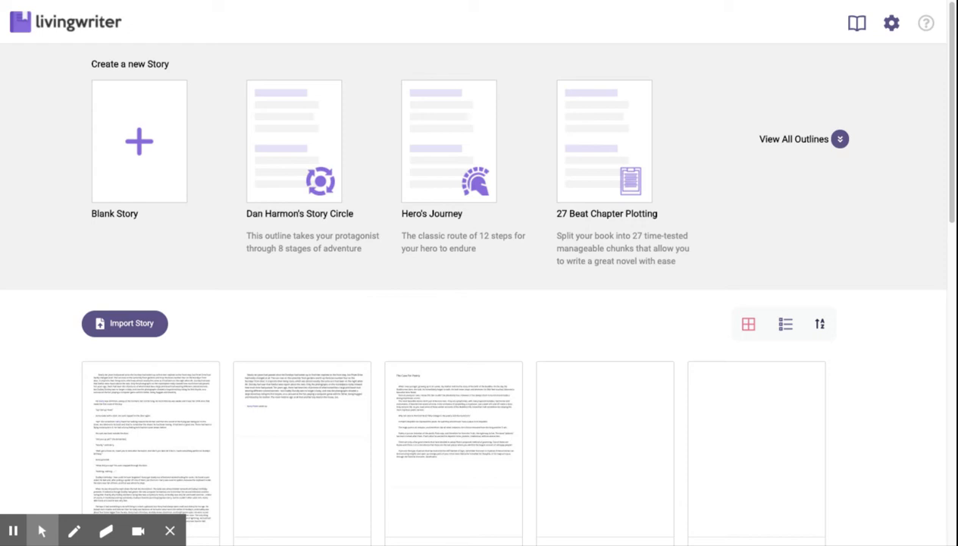
mouse_move(345, 271)
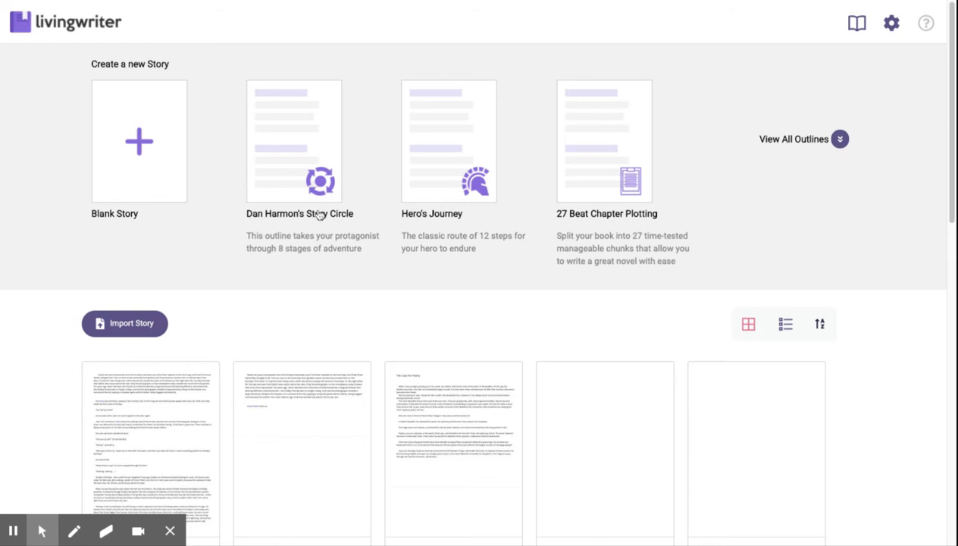
Create a story titled 'Story Circle' from Dan Harmon's Story Circle template
click(294, 141)
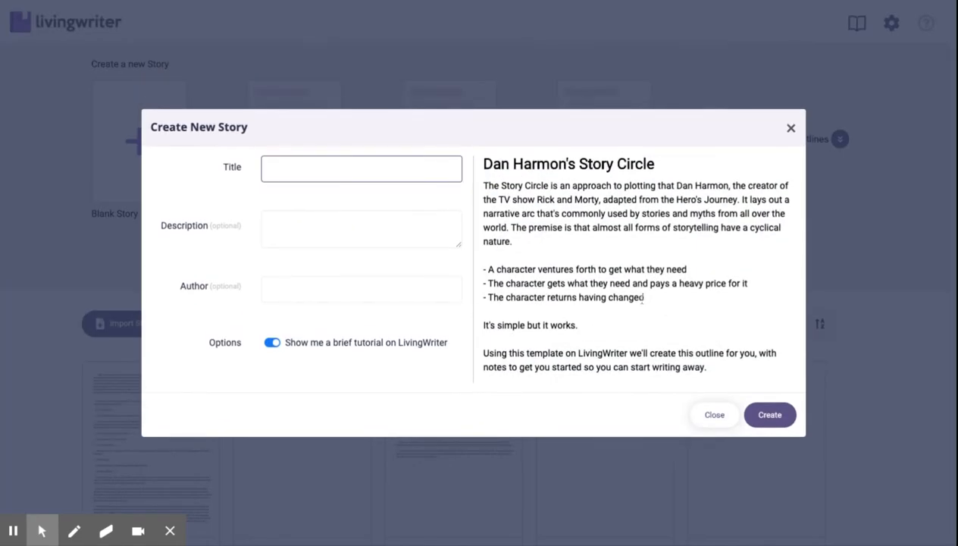
text(Story Circle)
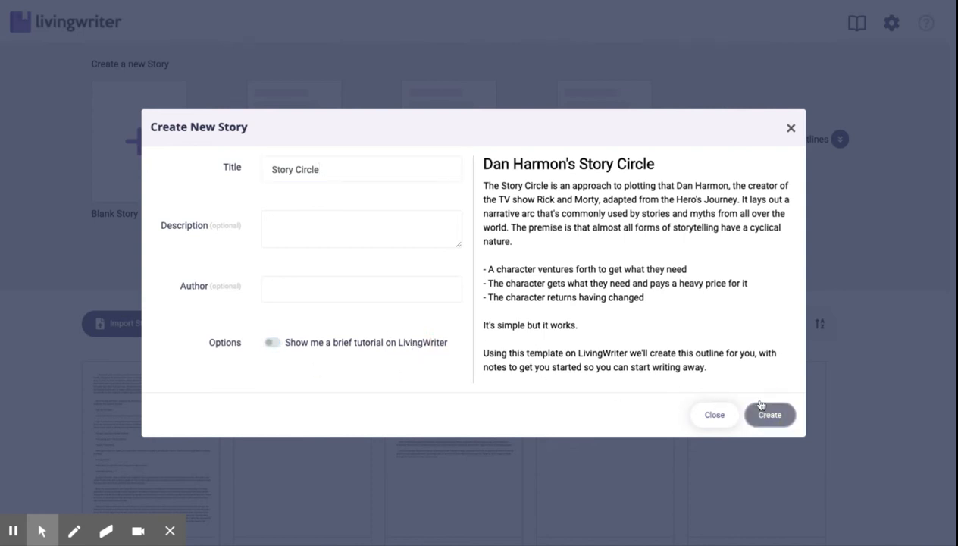
click(769, 413)
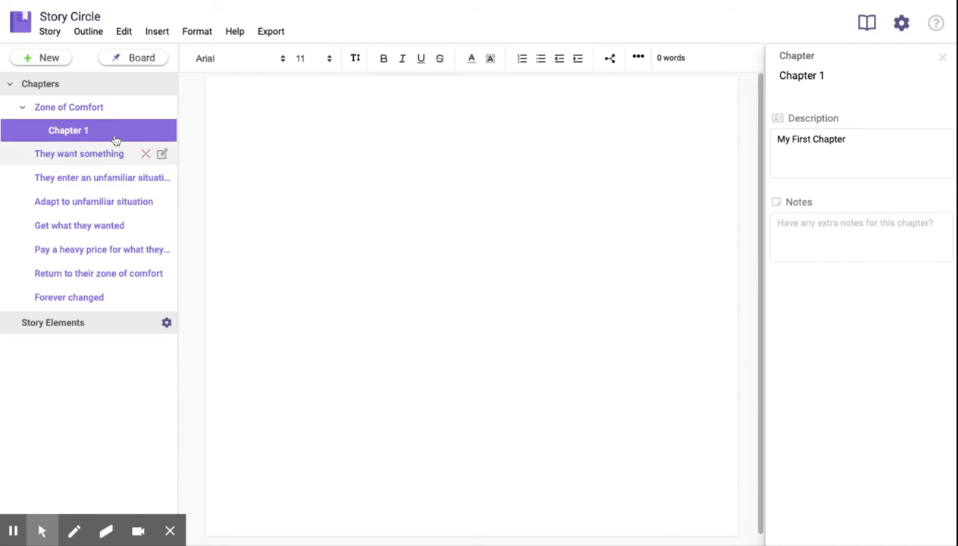
mouse_move(94, 209)
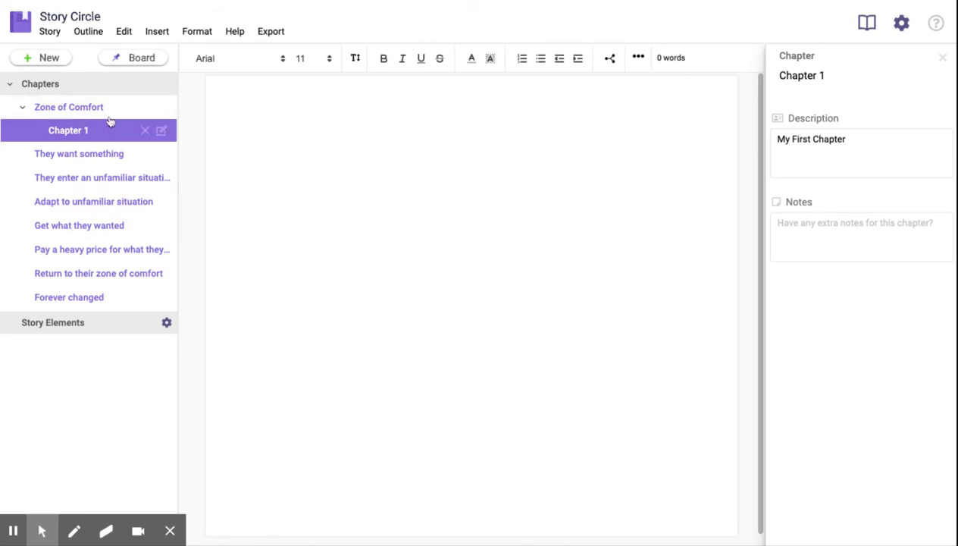
Browse the Zone of Comfort, They want something and They enter an unfamiliar situation sections
click(68, 106)
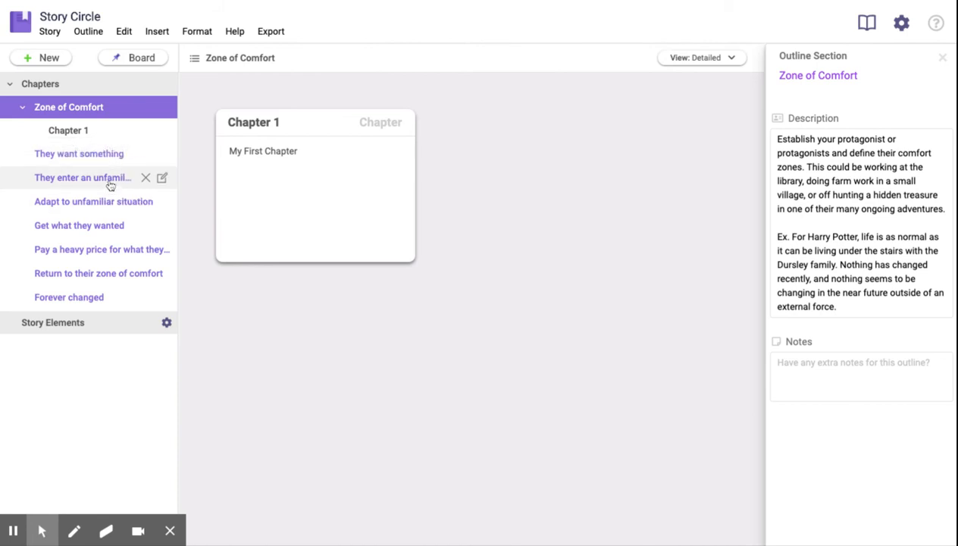
click(78, 153)
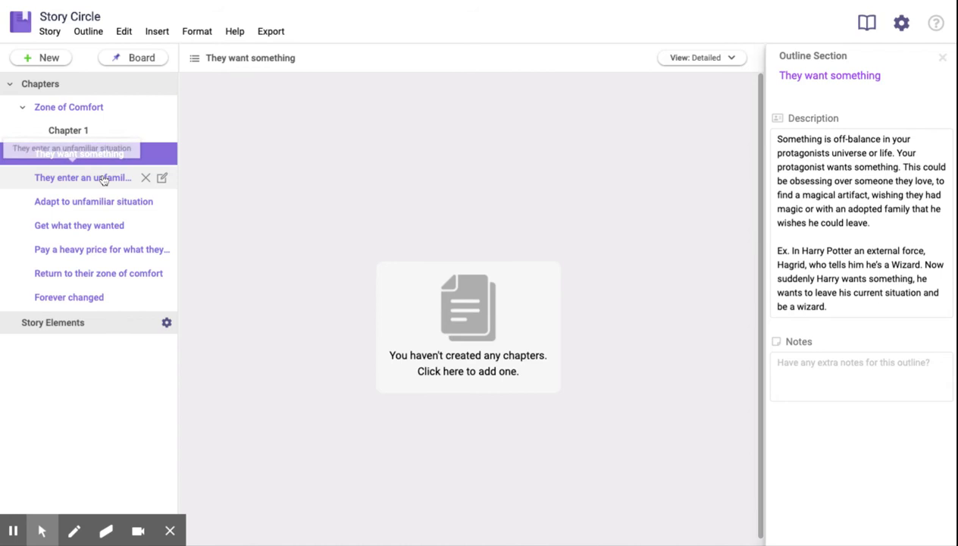
click(82, 176)
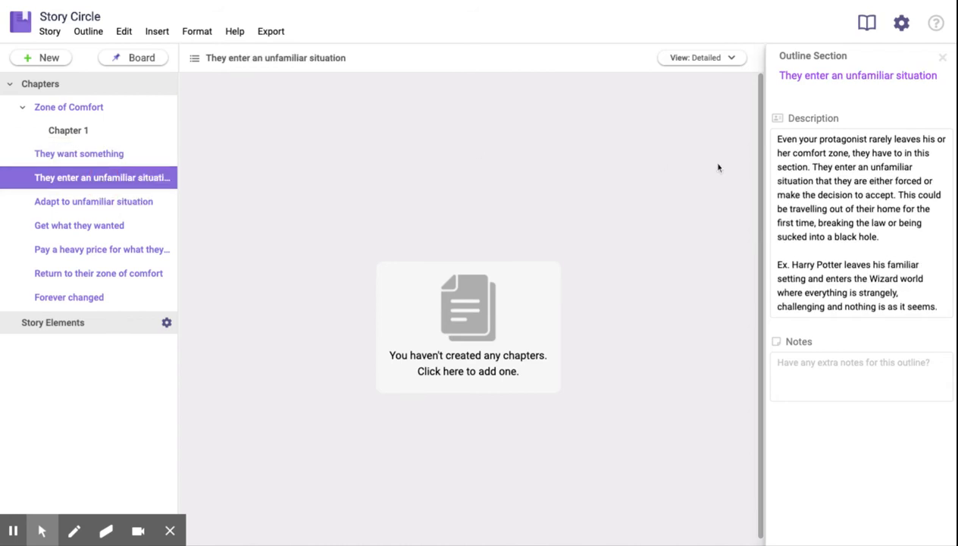
mouse_move(788, 143)
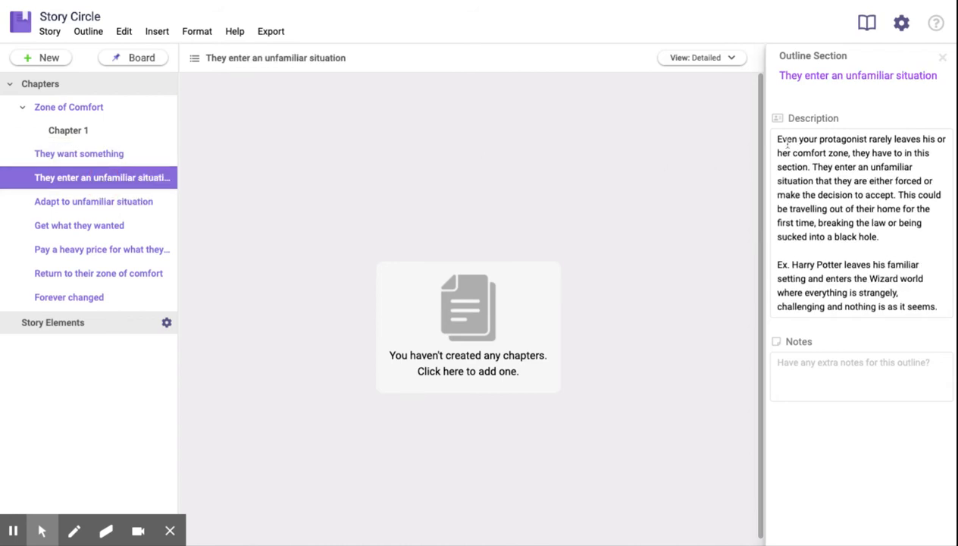
Highlight the unfamiliar-situation description, then view the Adapt to unfamiliar situation section
drag(781, 140, 937, 307)
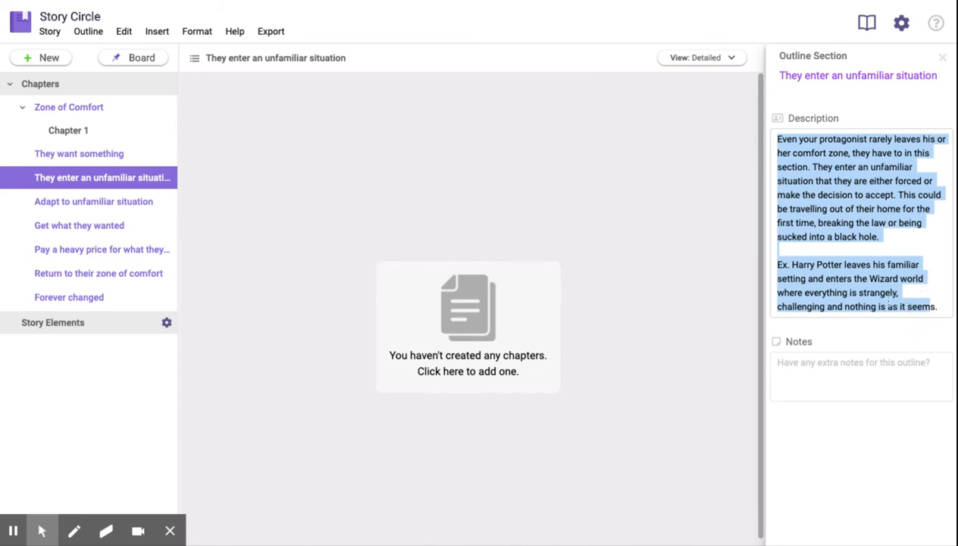
click(922, 241)
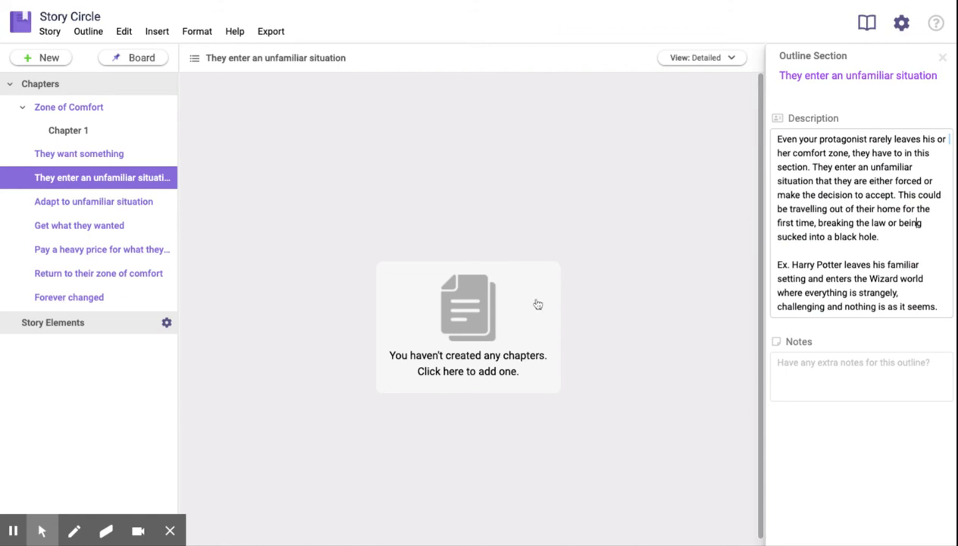
click(94, 200)
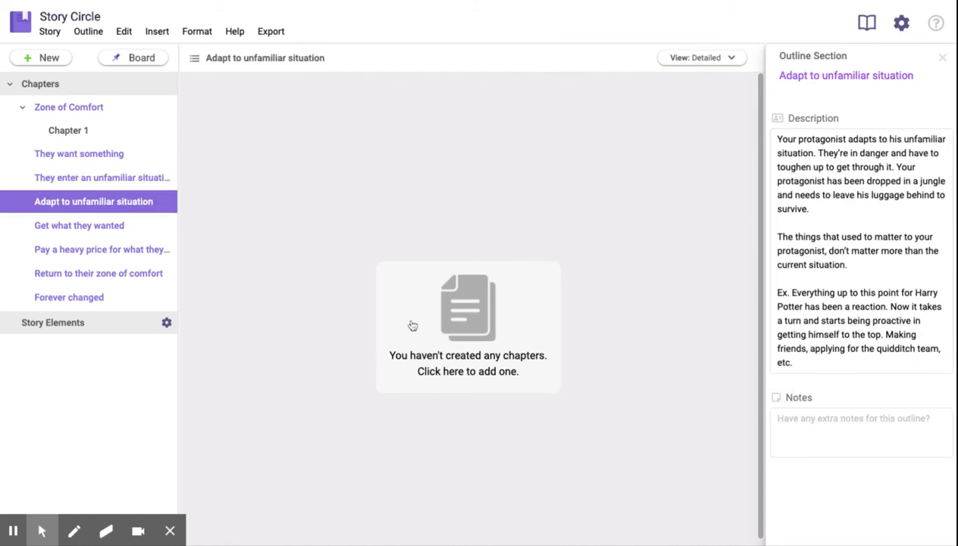
Add a new chapter named 'Test' under the Adapt to unfamiliar situation section
click(467, 326)
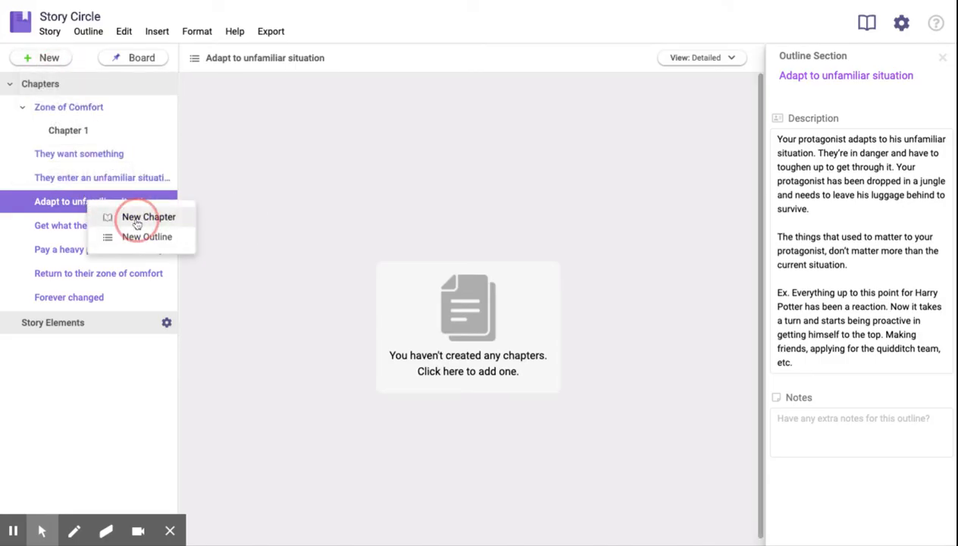
click(149, 217)
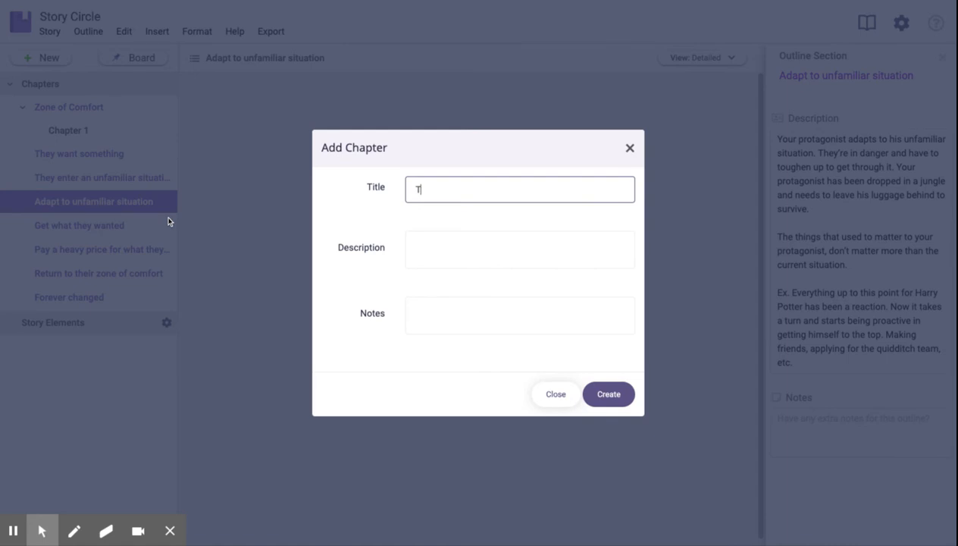
click(608, 394)
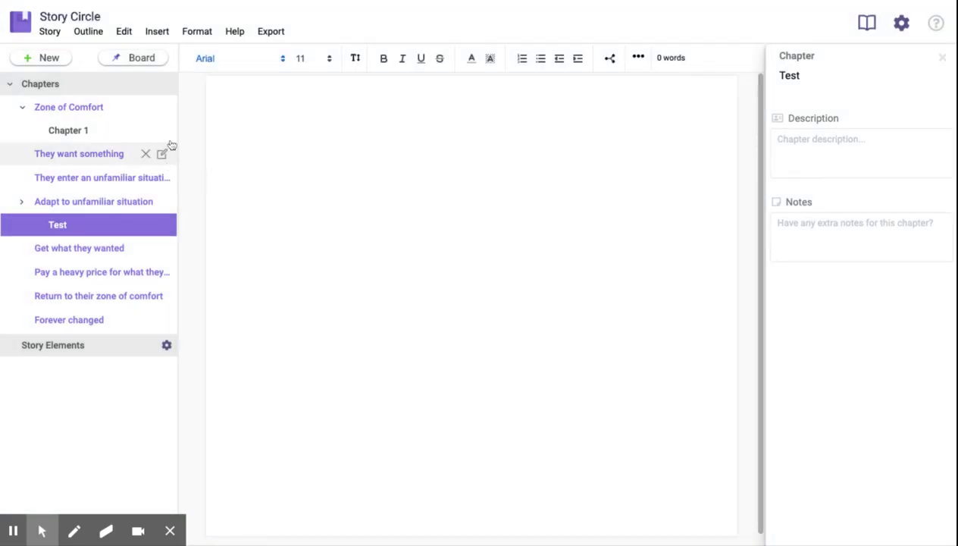
Switch to the Outlines and Chapters board and hide the chapter side panel for full width
click(141, 58)
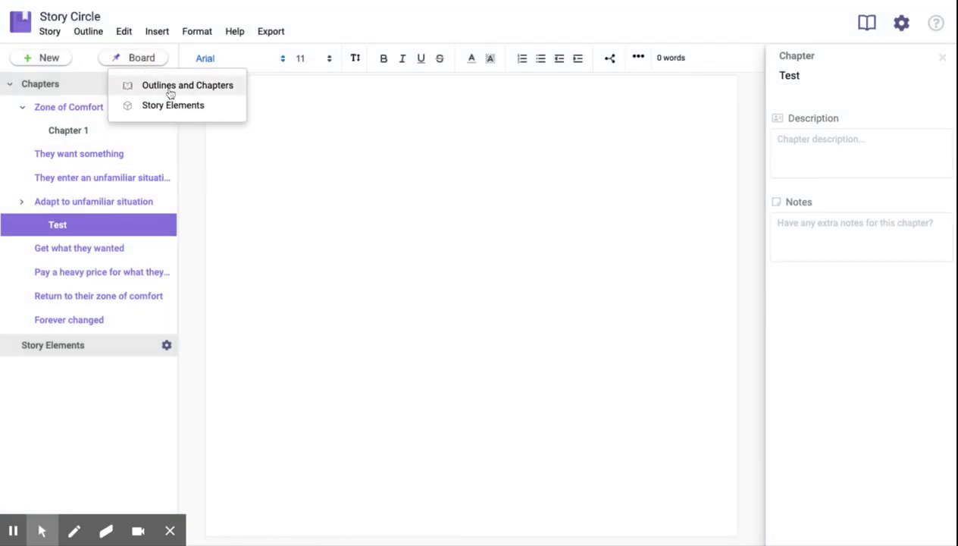
click(187, 84)
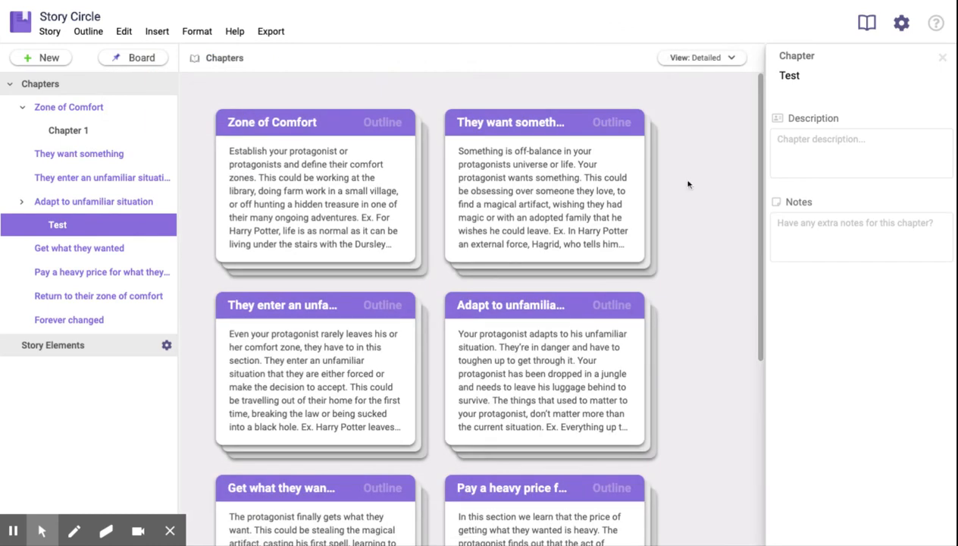
click(942, 57)
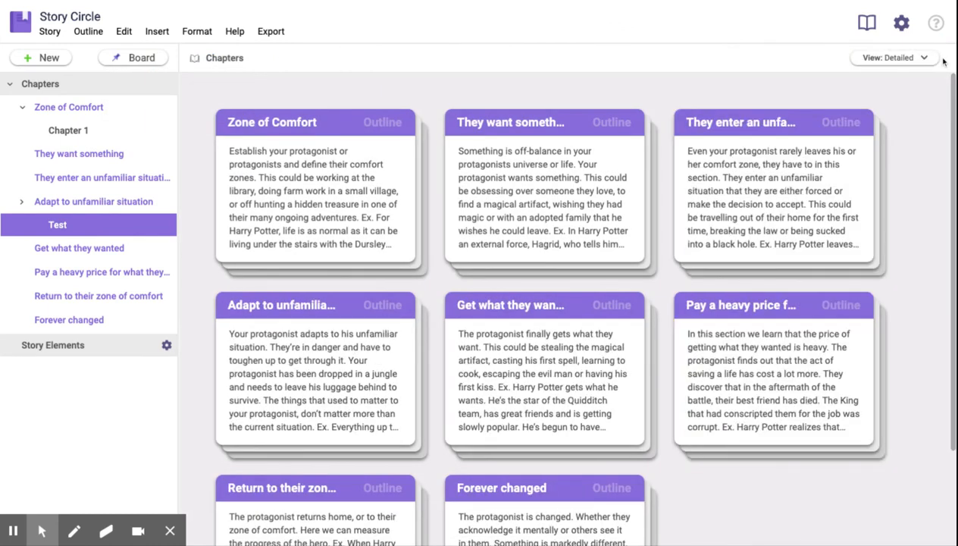
mouse_move(700, 161)
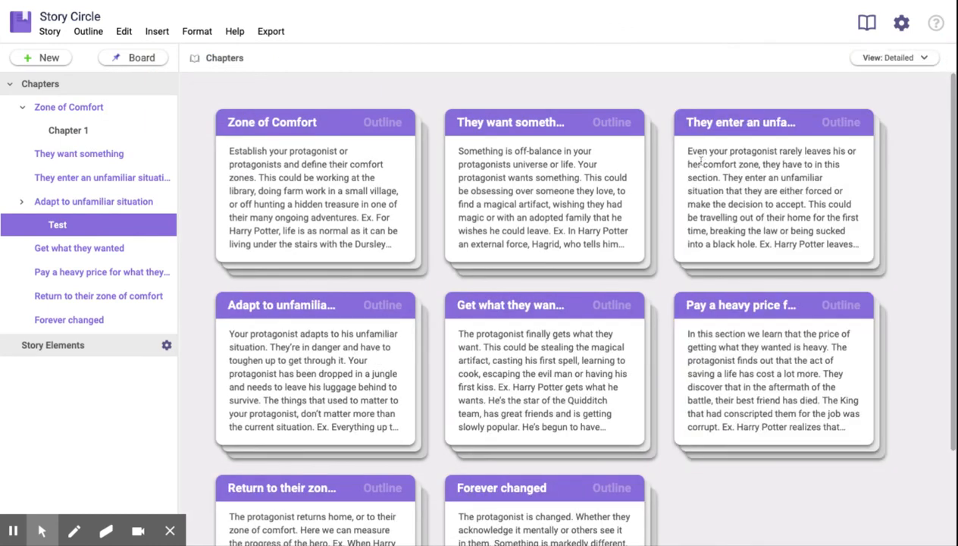